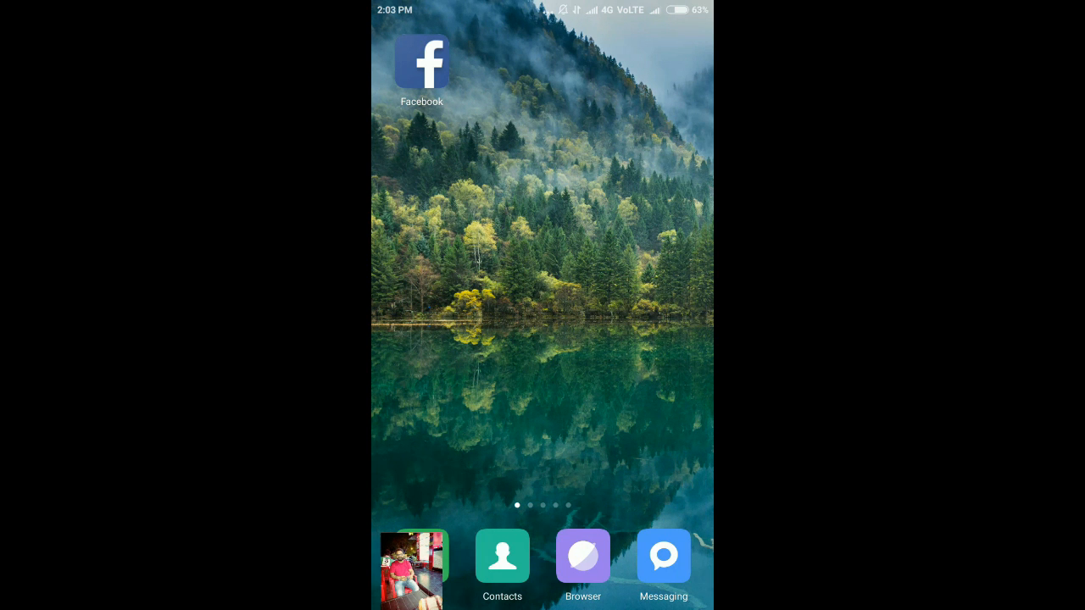
# - Launch Facebook from the home screen and scroll down through the News Feed
pyautogui.click(423, 64)
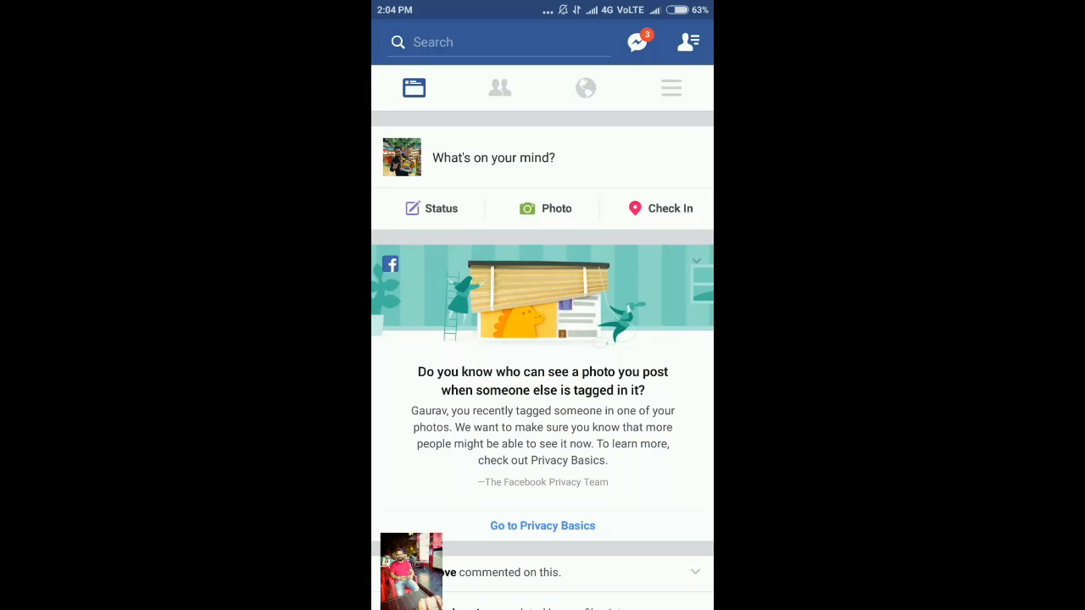
pyautogui.scroll(-3)
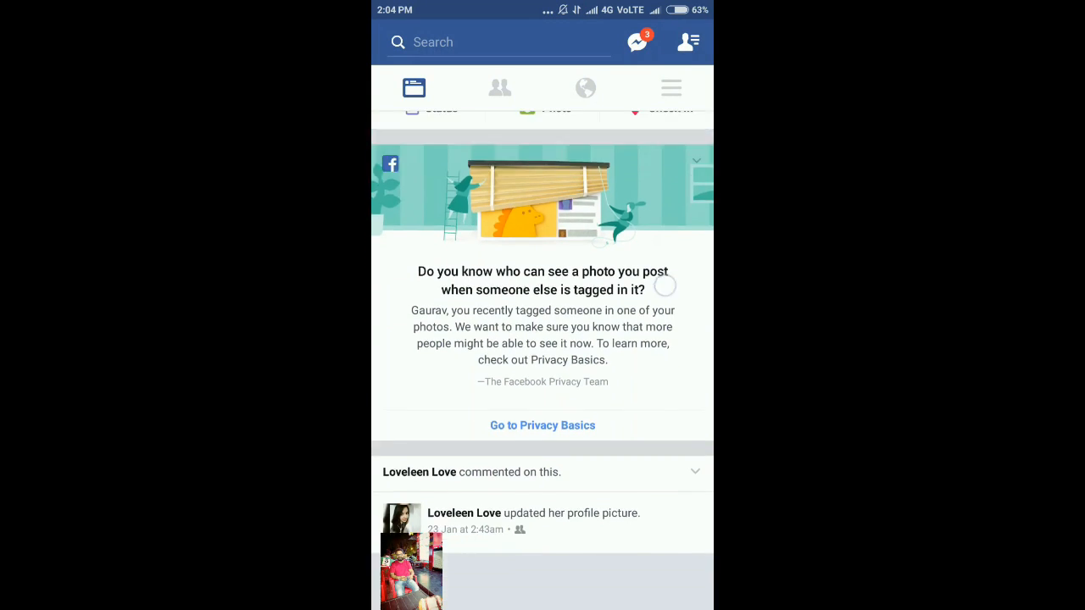
pyautogui.scroll(-3)
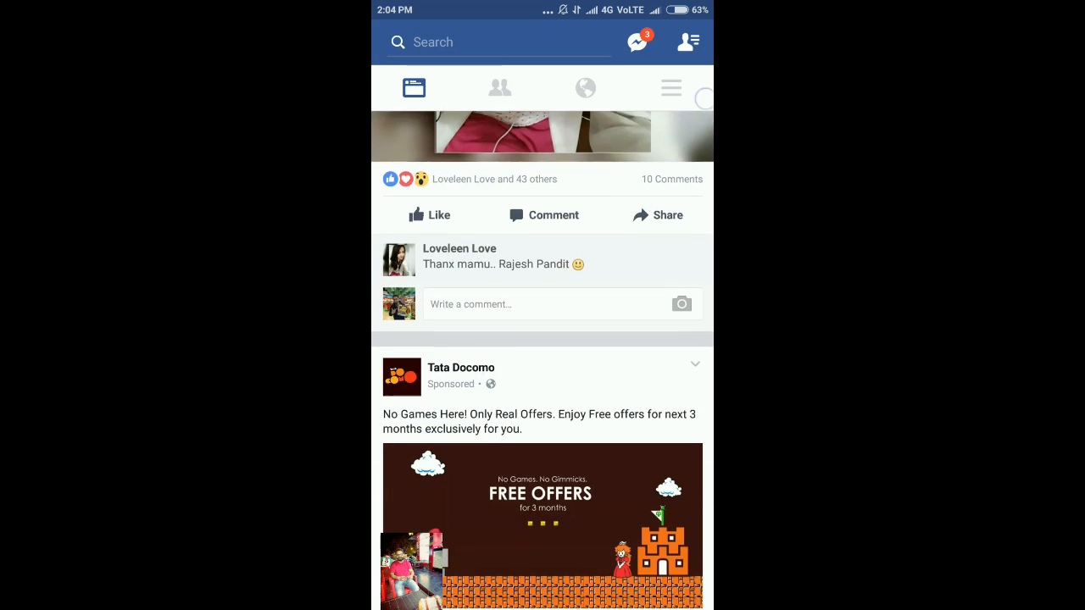
pyautogui.scroll(-3)
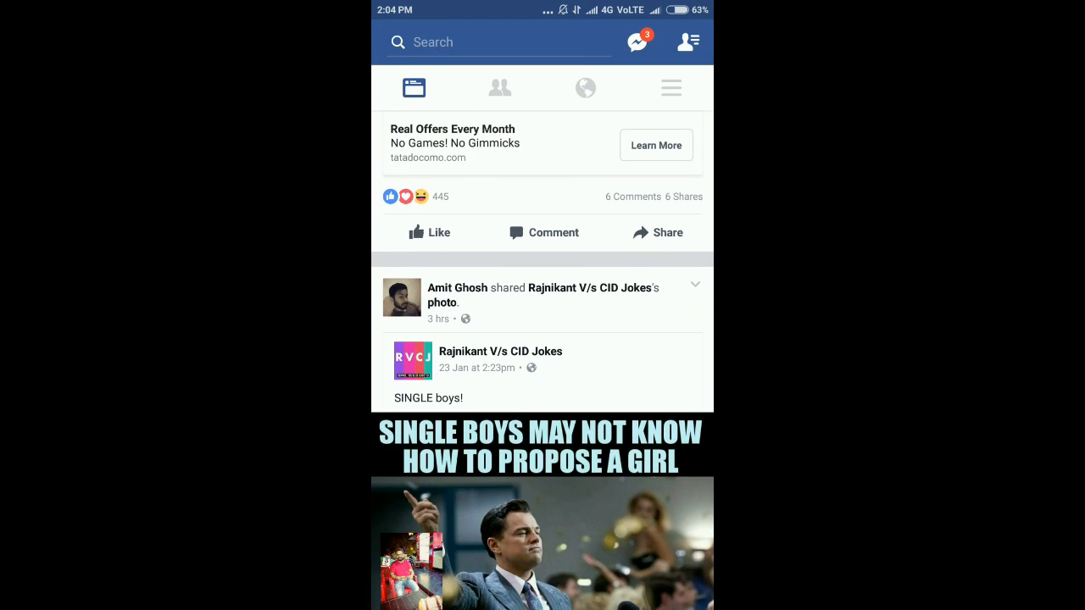
pyautogui.scroll(-3)
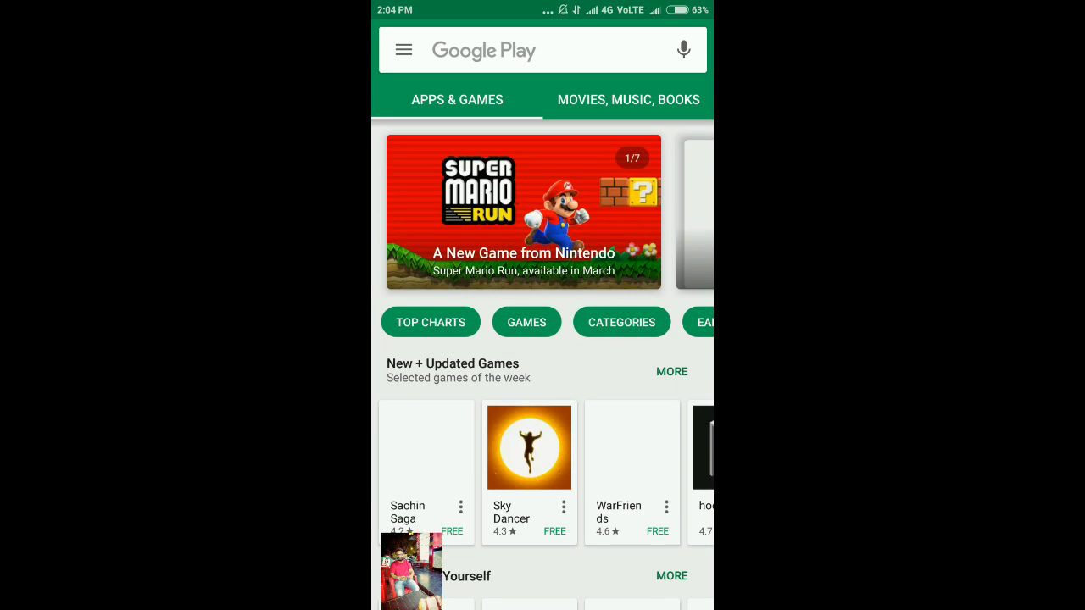
# - Search Play Store for 'm' and open the installed Metal for Facebook & Twitter app
pyautogui.write('m')
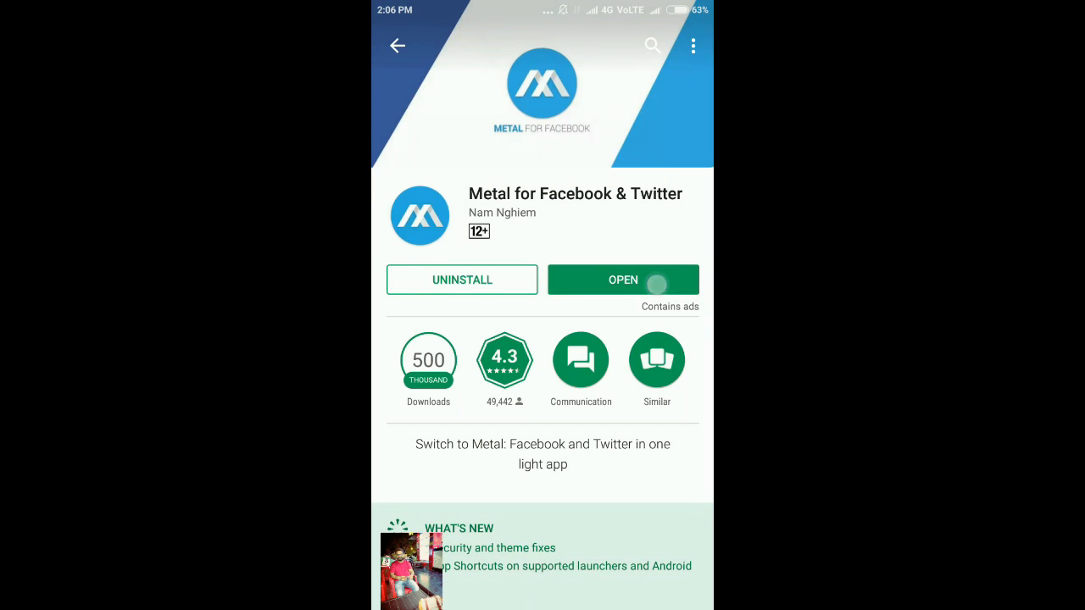
pyautogui.click(623, 280)
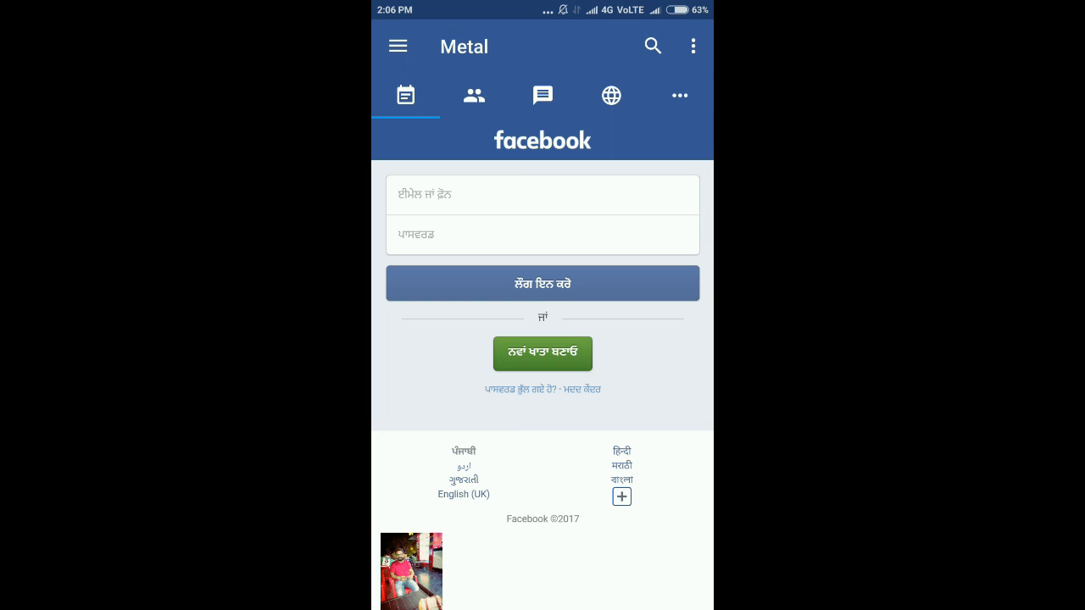
# - Switch the login page to English (UK) and log in to Facebook
pyautogui.click(397, 47)
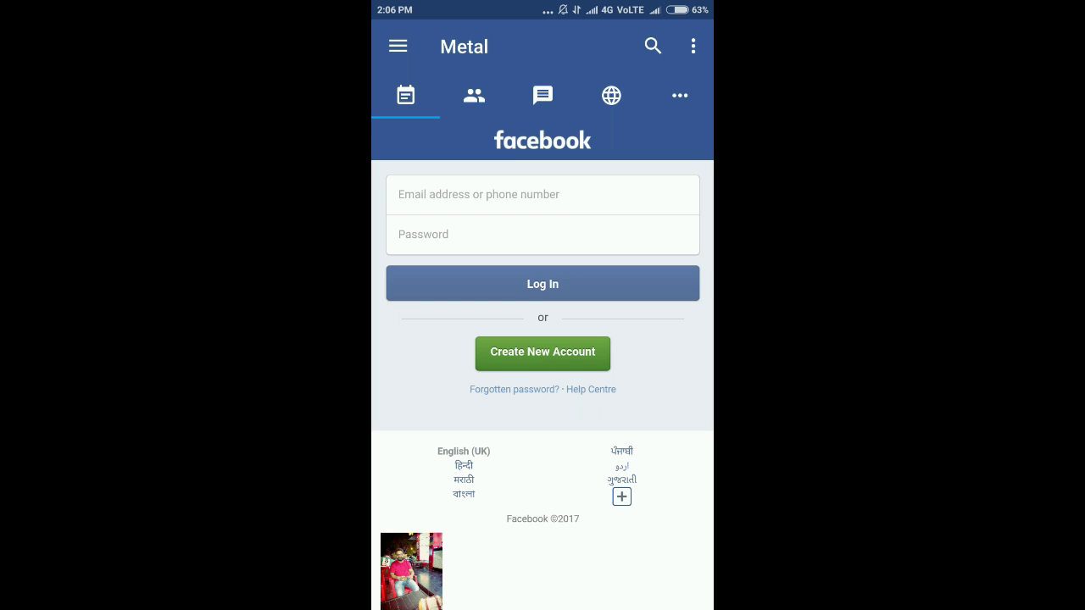
pyautogui.click(543, 194)
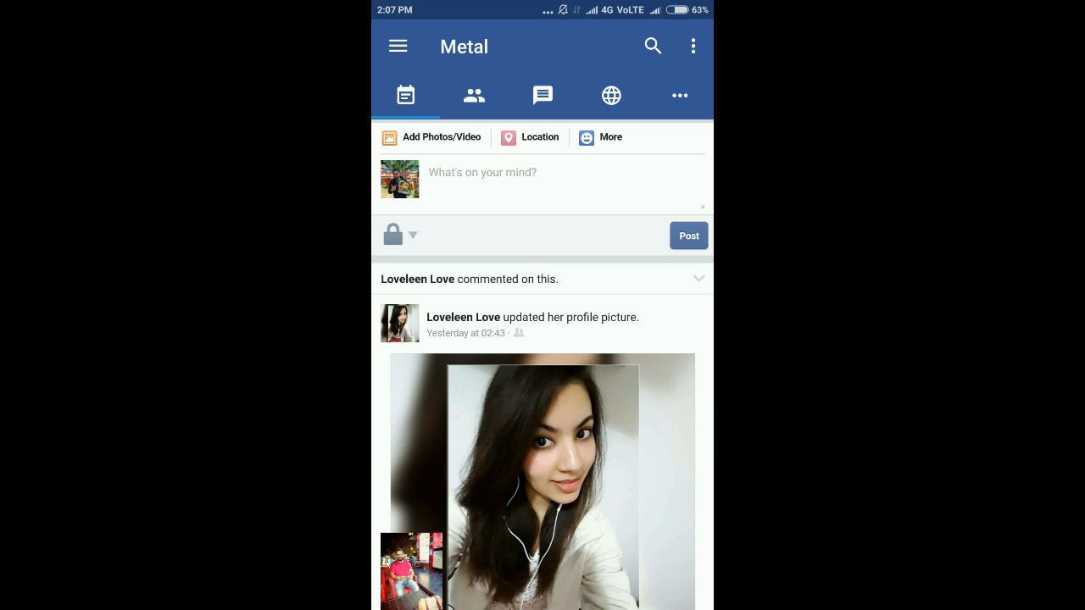
# - Scroll the news feed, then show the 'People you may know' friend suggestions
pyautogui.scroll(-3)
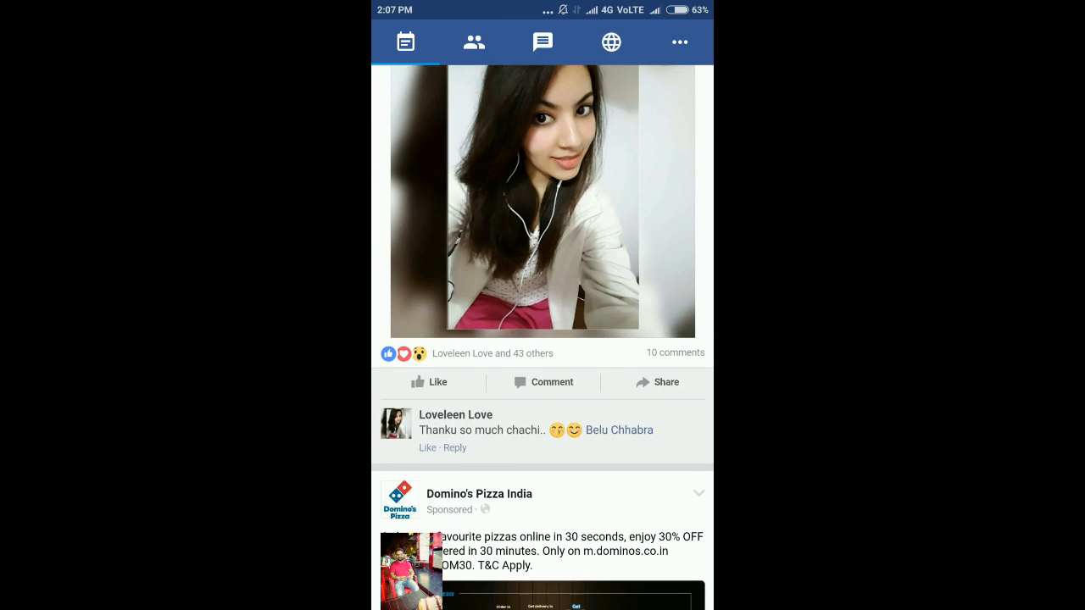
pyautogui.scroll(-3)
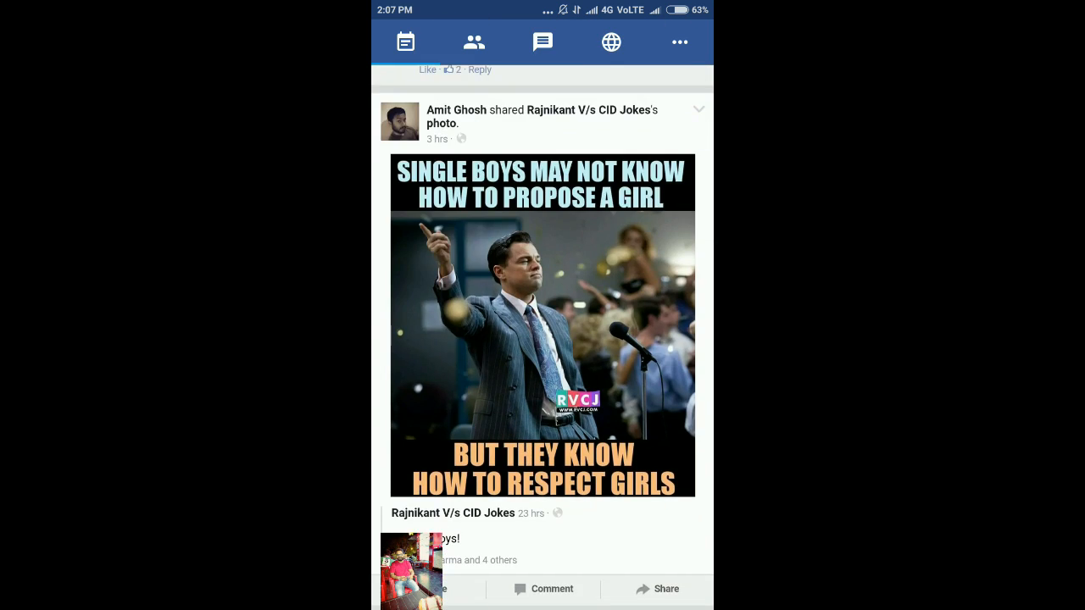
pyautogui.scroll(-3)
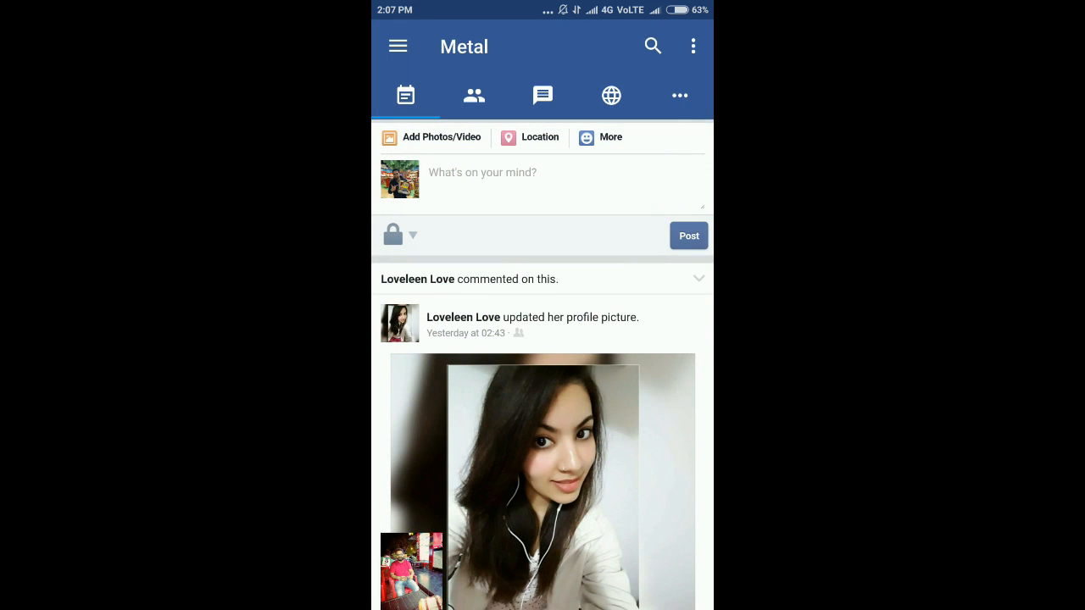
pyautogui.click(474, 95)
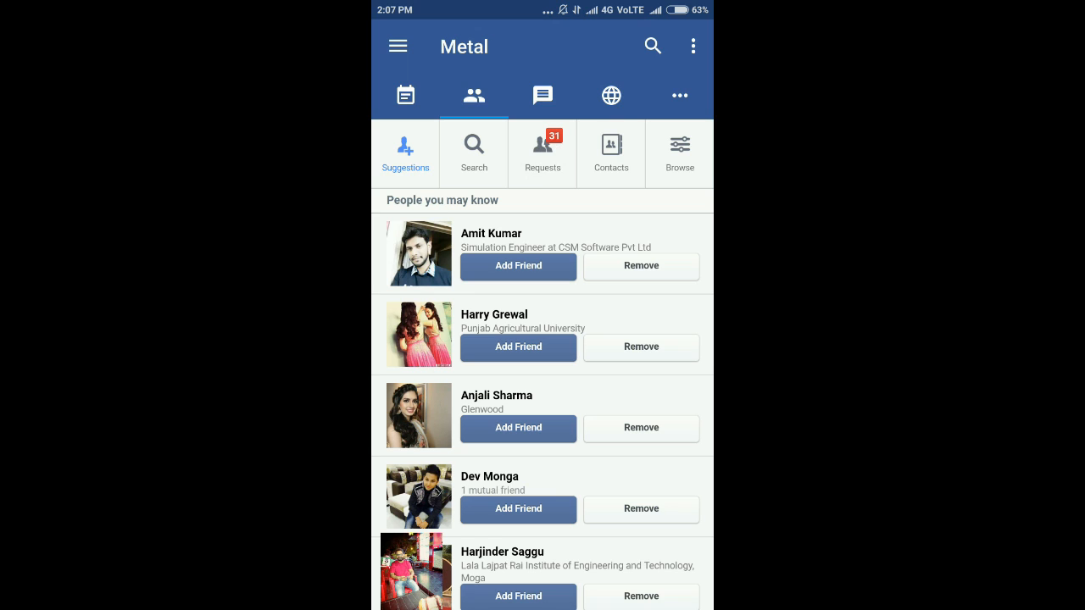
# - Check notifications, friend suggestions and the scrolled shortcuts list, then open the overflow options menu
pyautogui.click(611, 94)
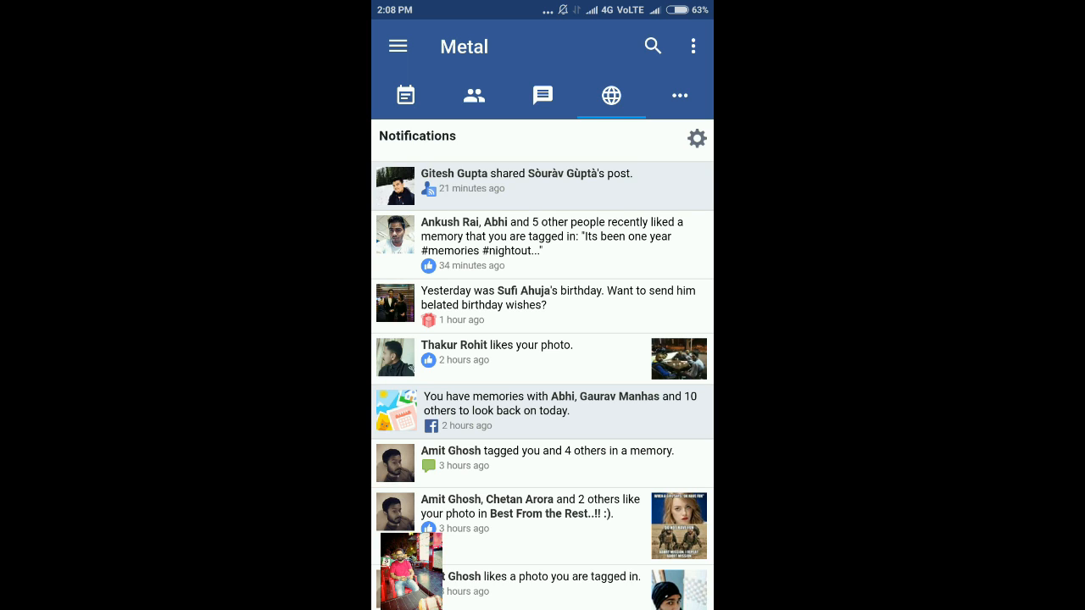
pyautogui.click(680, 95)
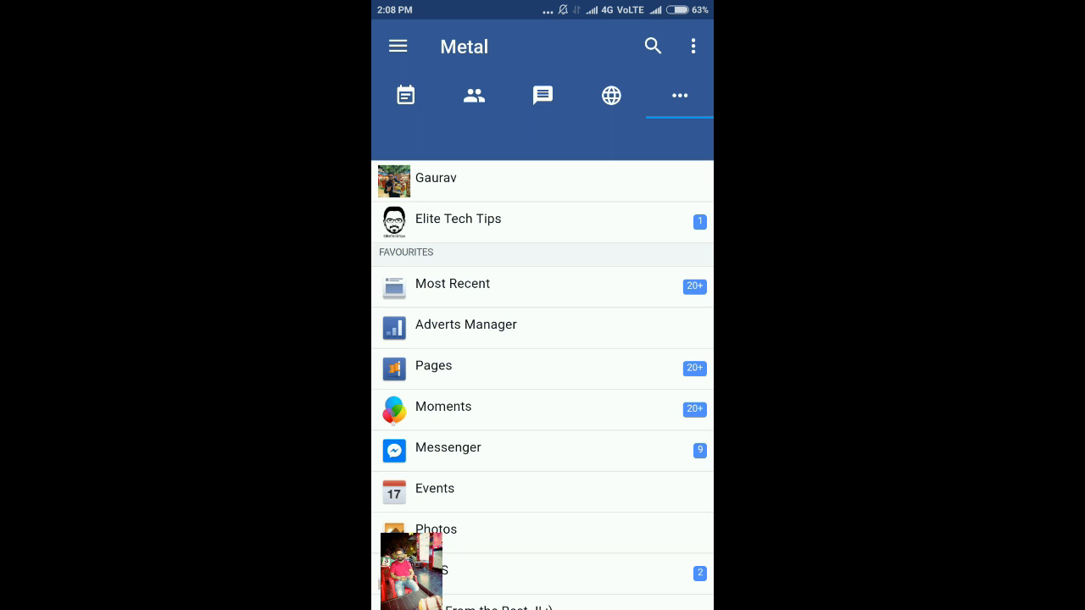
pyautogui.click(473, 95)
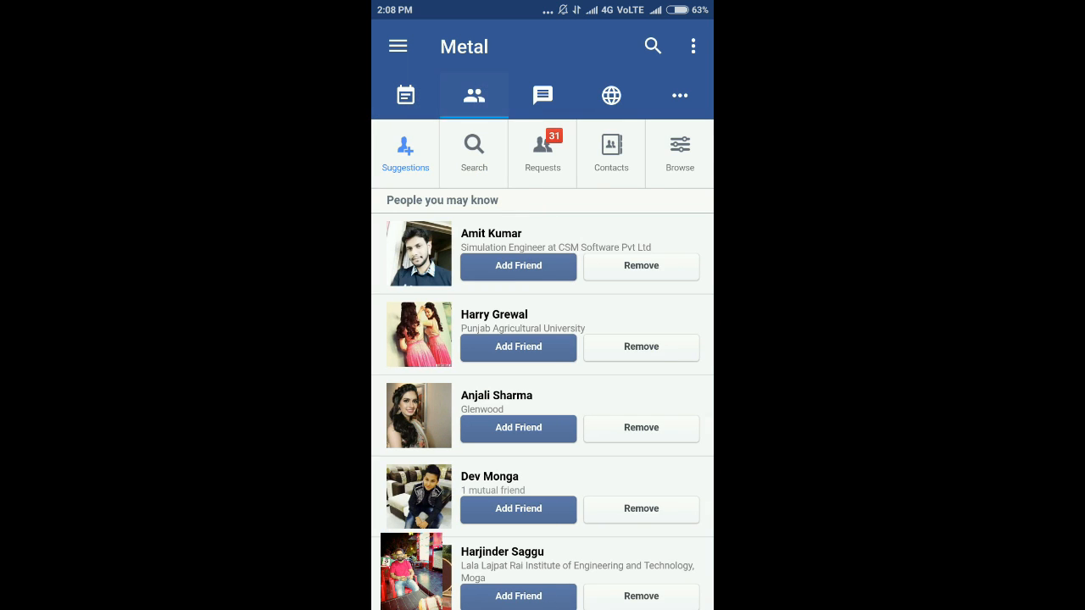
pyautogui.click(679, 95)
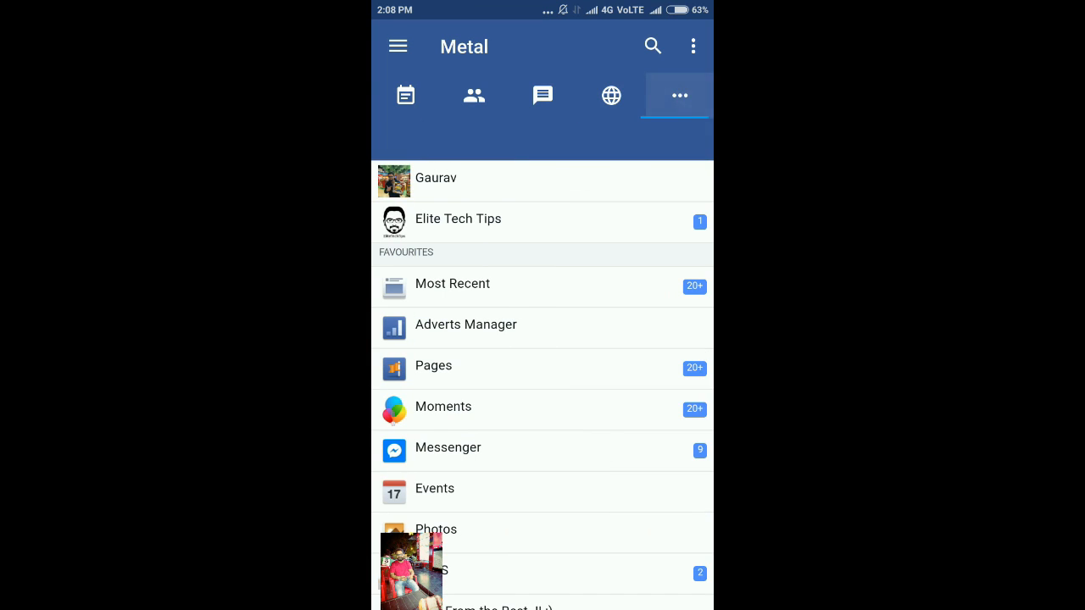
pyautogui.scroll(-3)
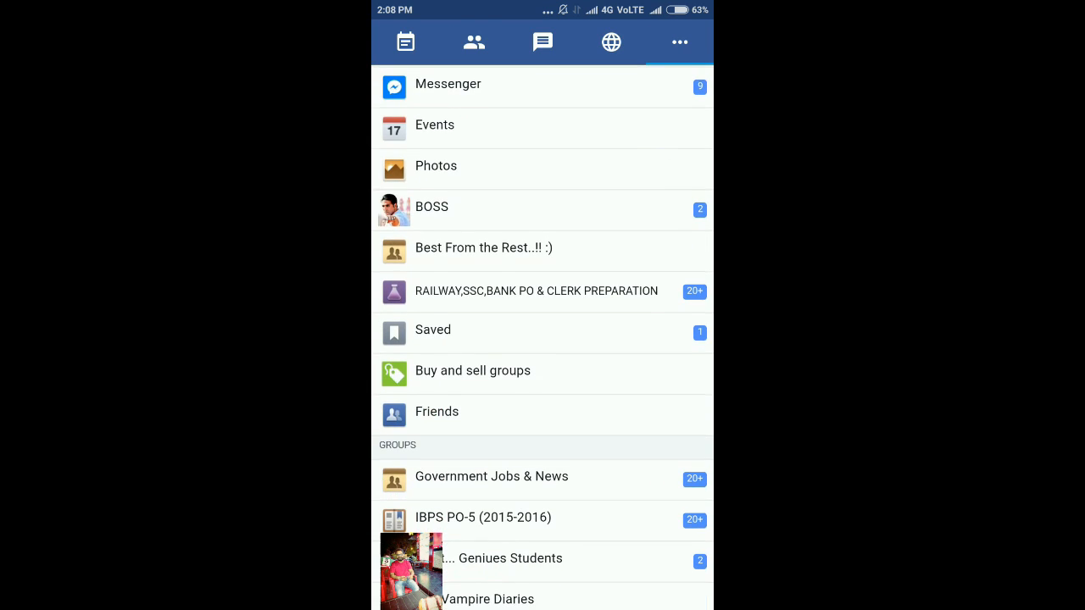
pyautogui.scroll(-3)
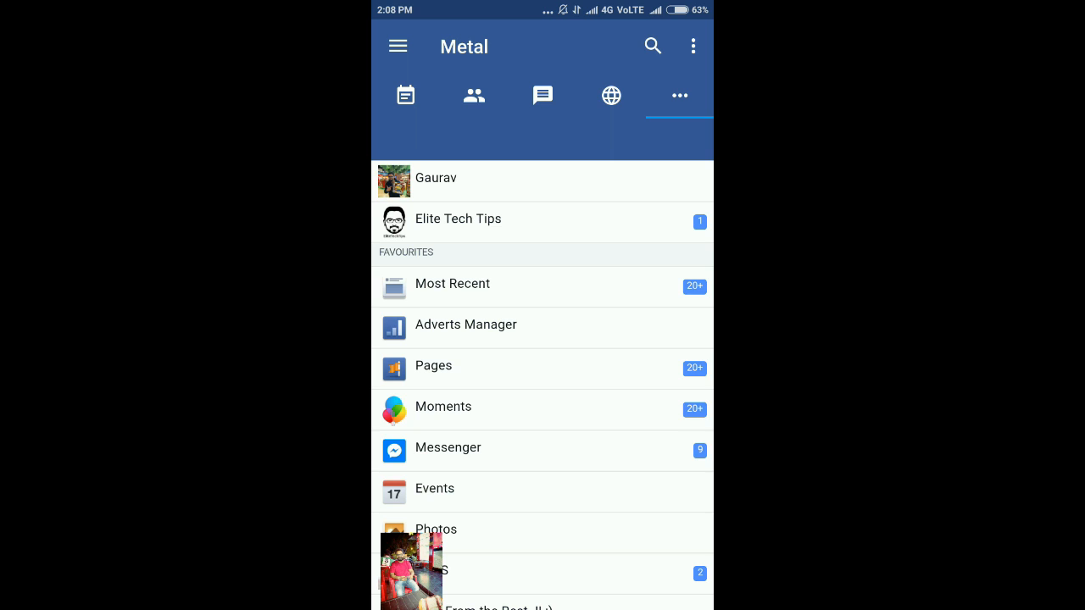
pyautogui.click(681, 94)
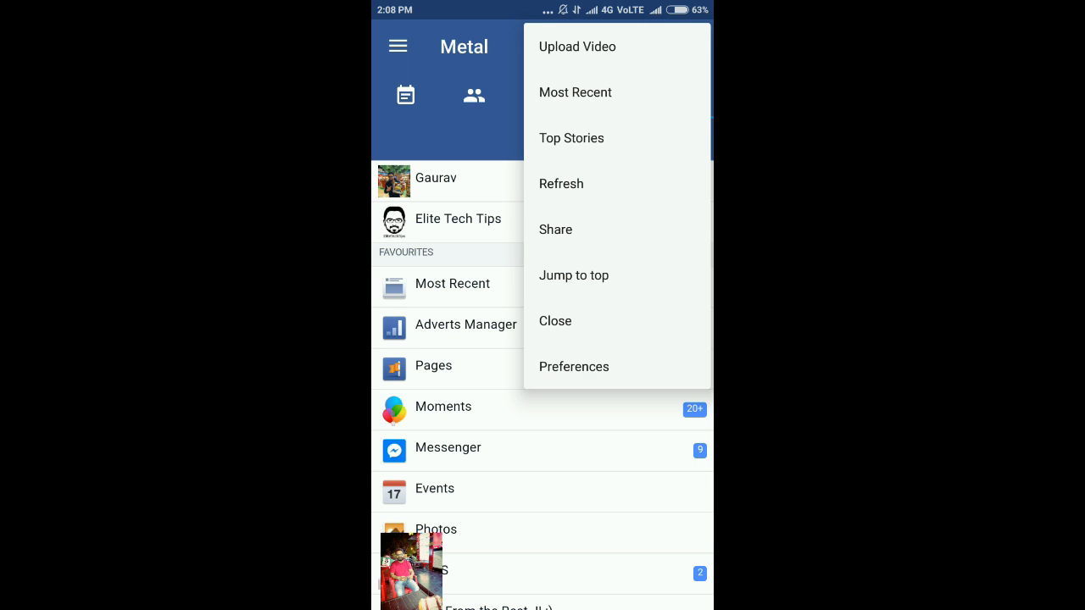
# - Enable notifications in Preferences and bring up the Theme choices under Interface
pyautogui.click(574, 367)
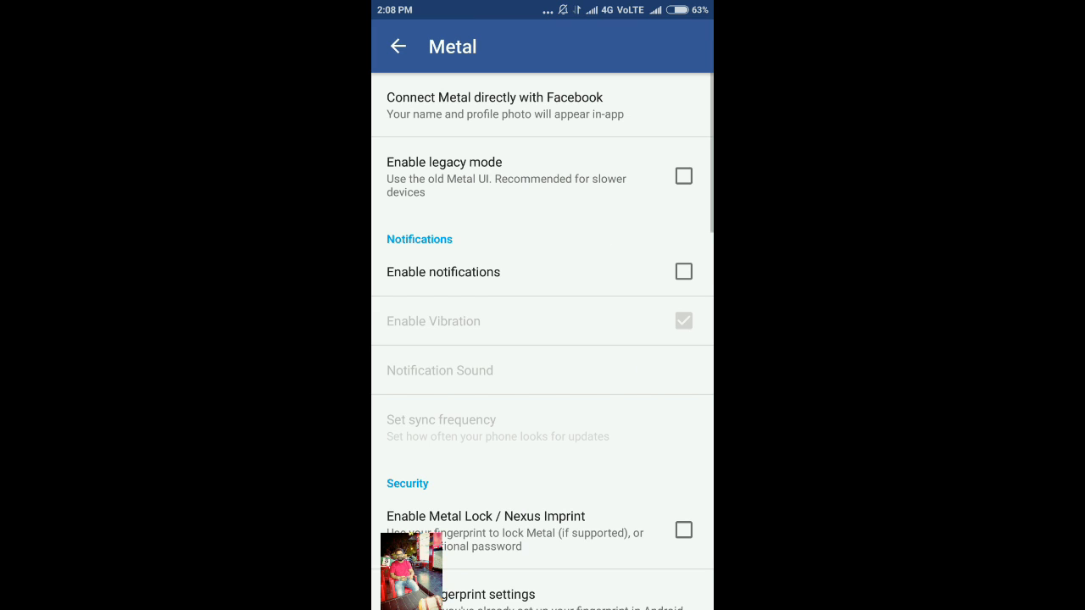
pyautogui.click(683, 272)
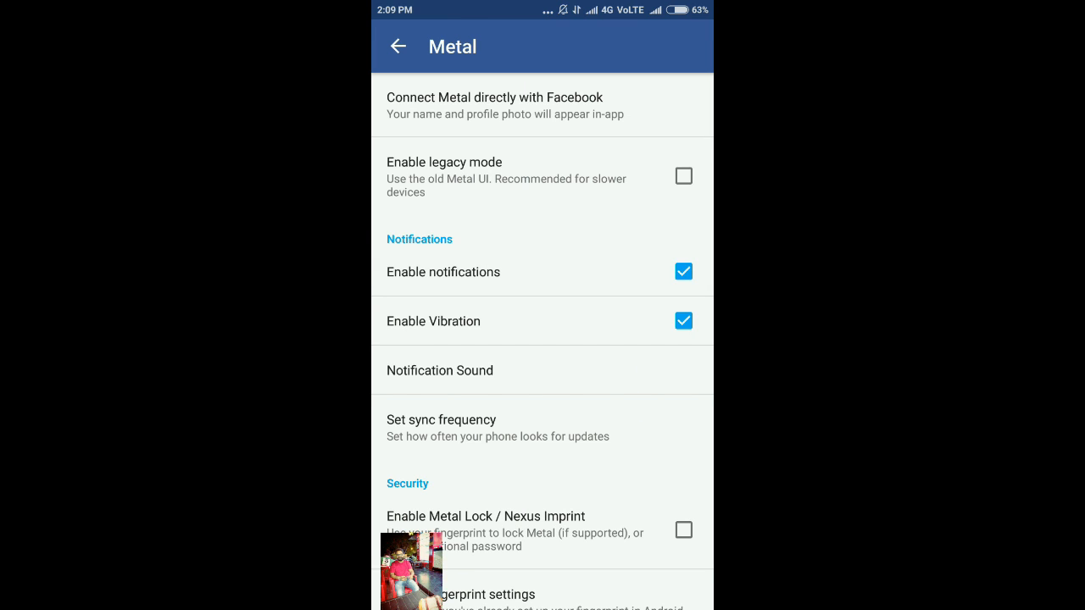
pyautogui.scroll(-3)
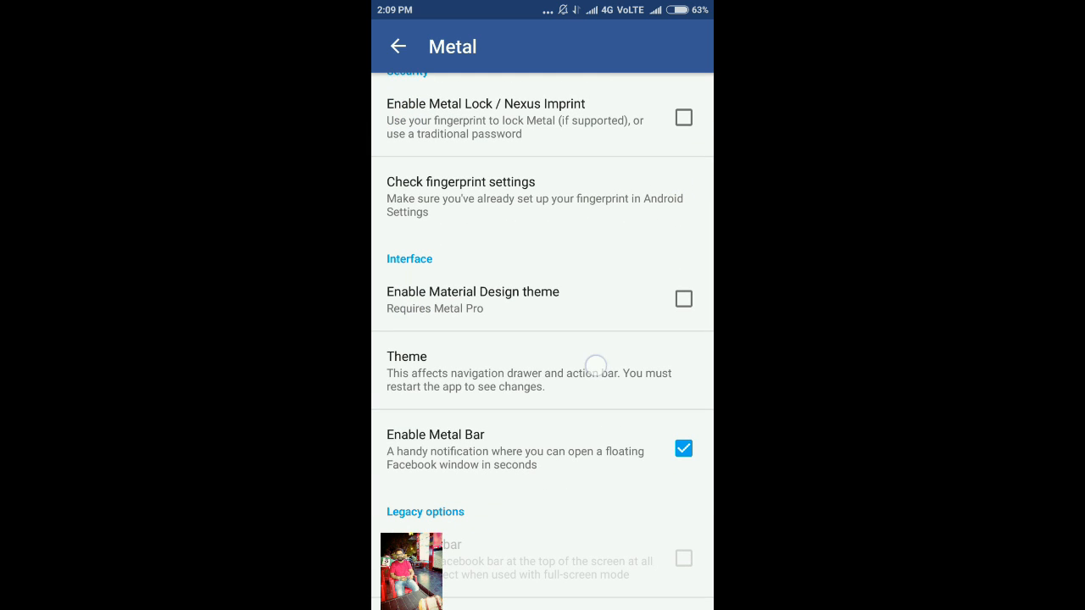
pyautogui.click(407, 371)
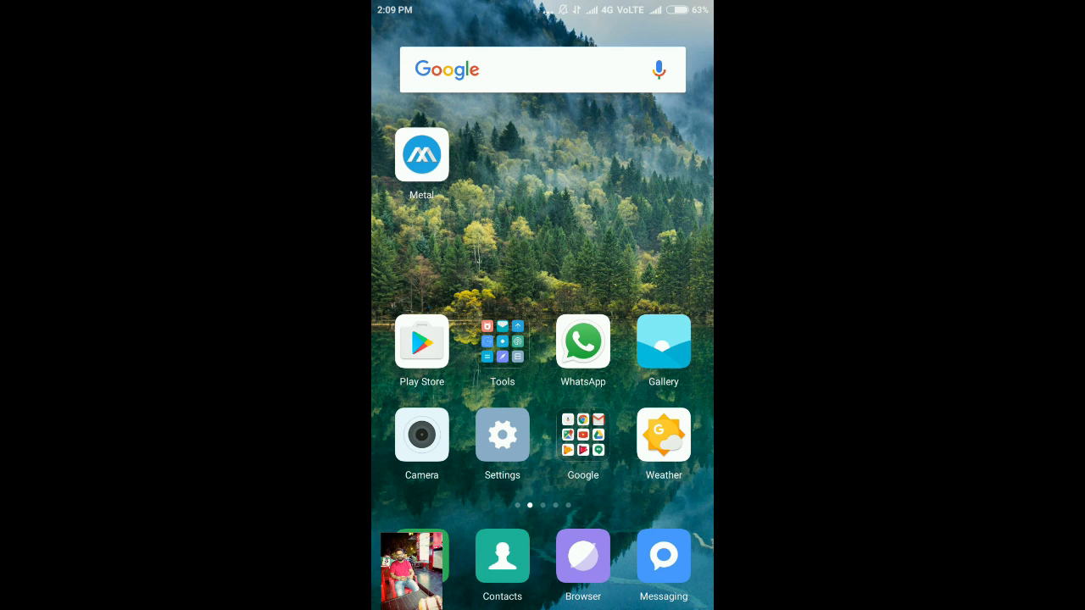
# - Relaunch Metal to its dark-themed news feed and open the overflow menu
pyautogui.click(421, 155)
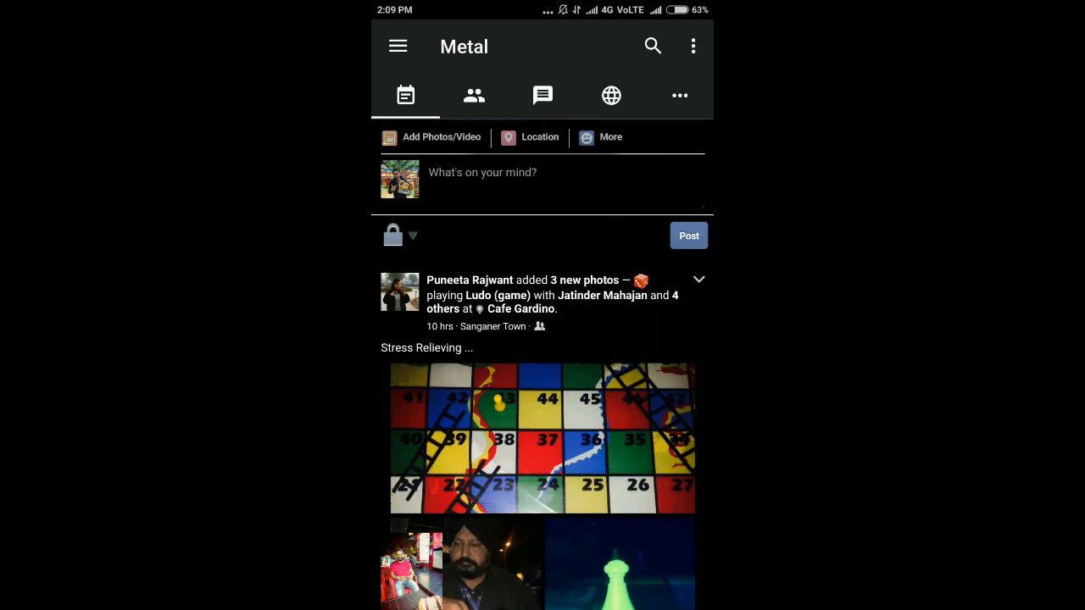
pyautogui.click(693, 45)
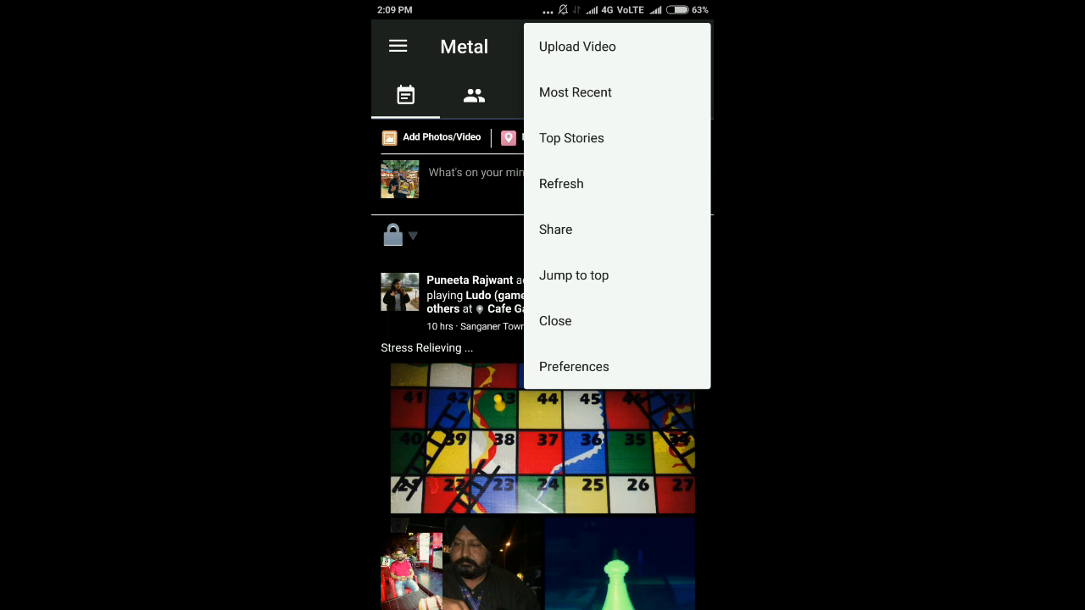
# - Open Preferences and scroll through security, interface, Facebook access, experimental and proxy settings
pyautogui.click(574, 366)
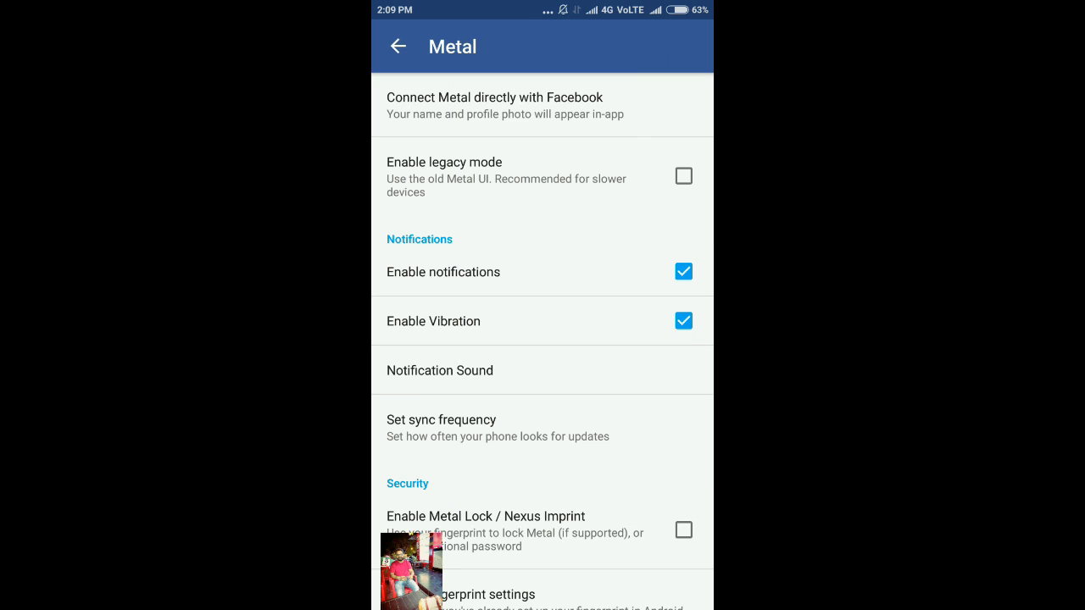
pyautogui.scroll(-3)
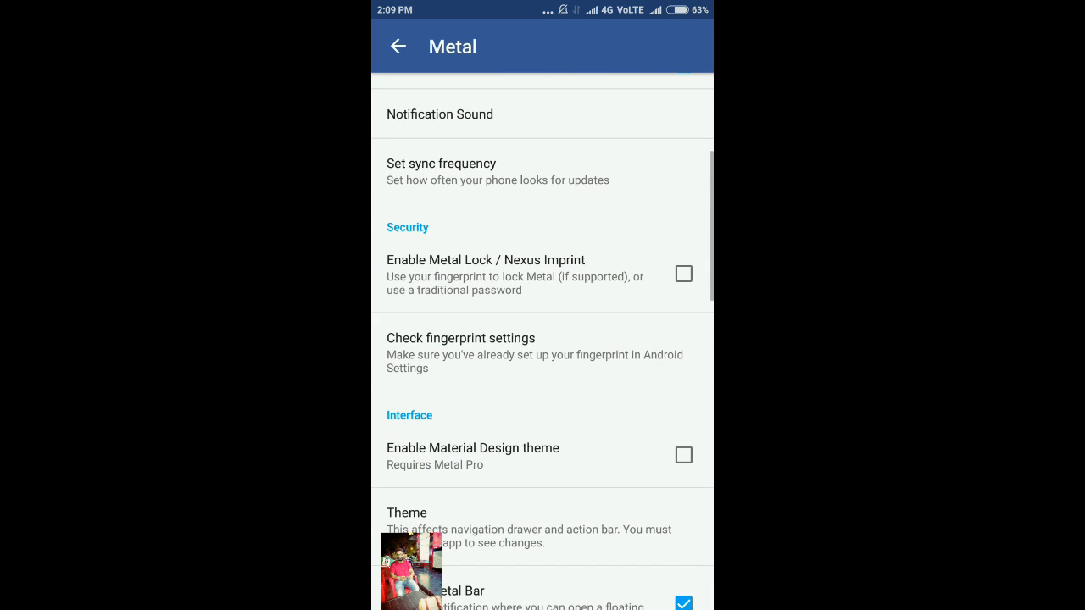
pyautogui.scroll(-3)
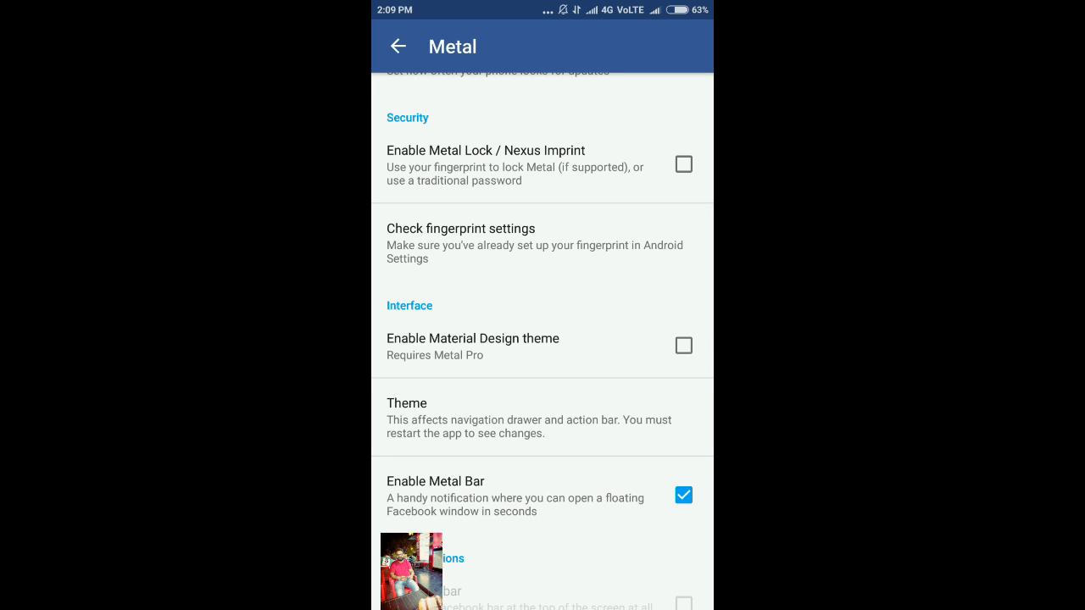
pyautogui.scroll(-3)
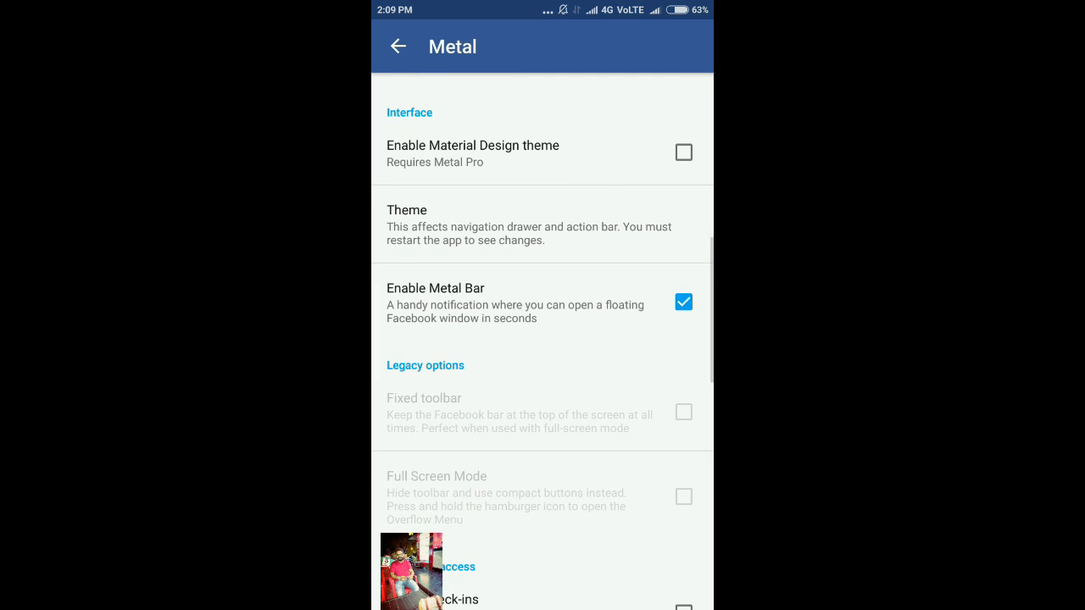
pyautogui.scroll(-3)
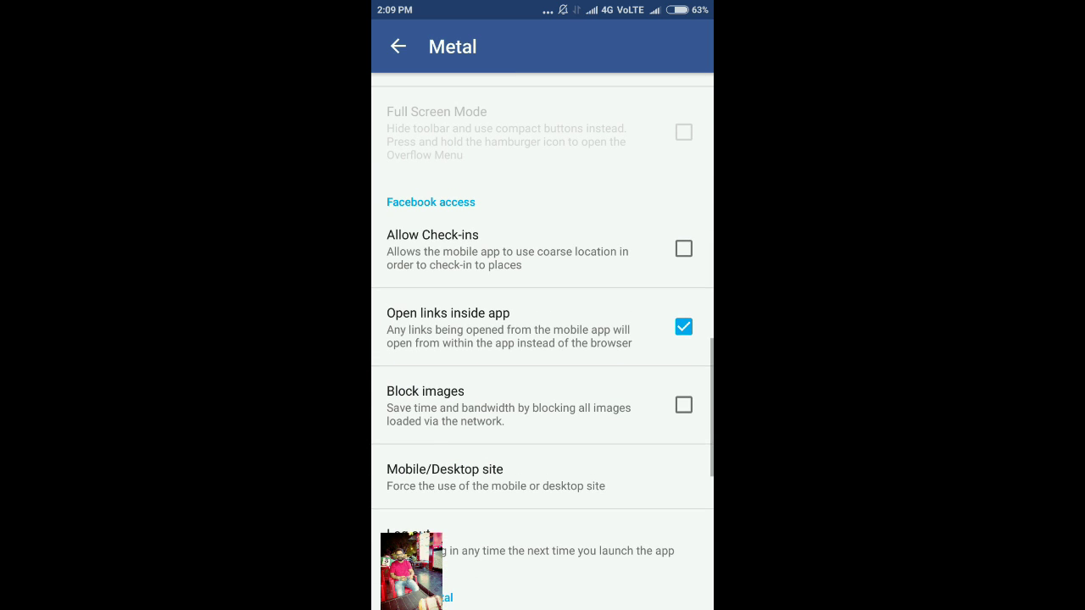
pyautogui.scroll(-3)
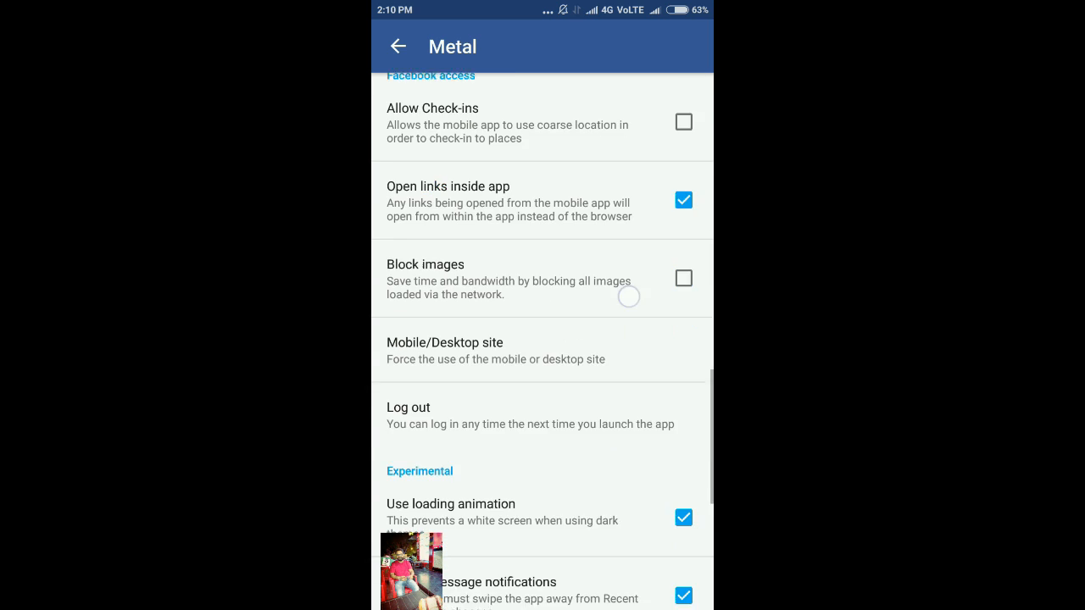
pyautogui.scroll(-3)
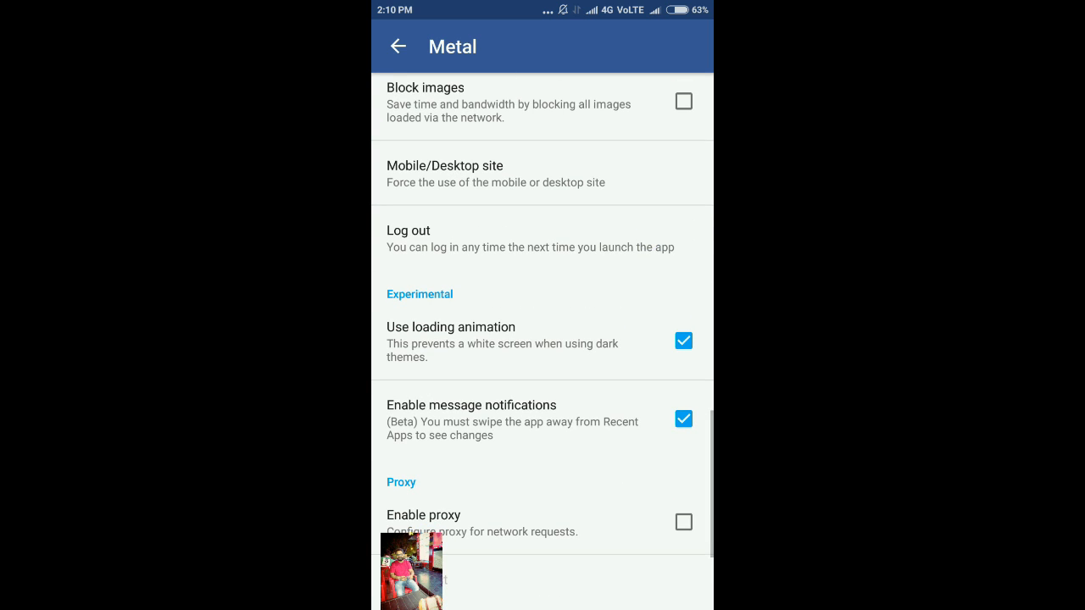
pyautogui.scroll(-3)
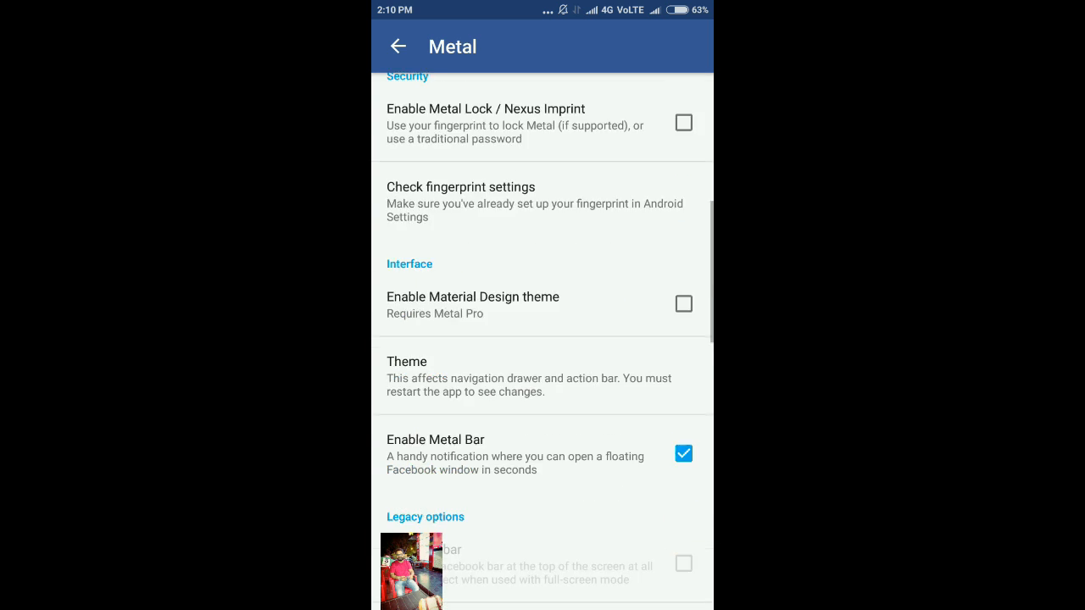